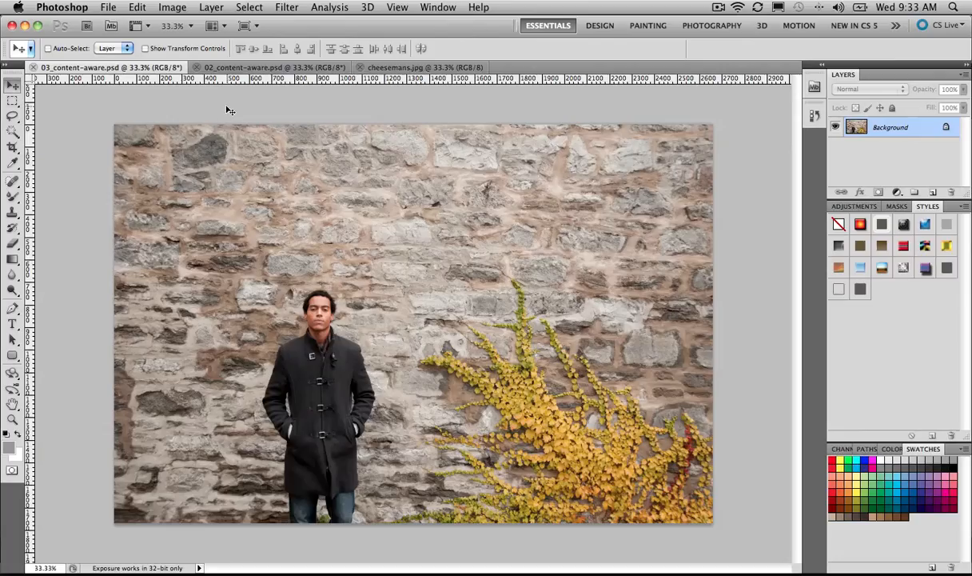
mouse_move(206, 169)
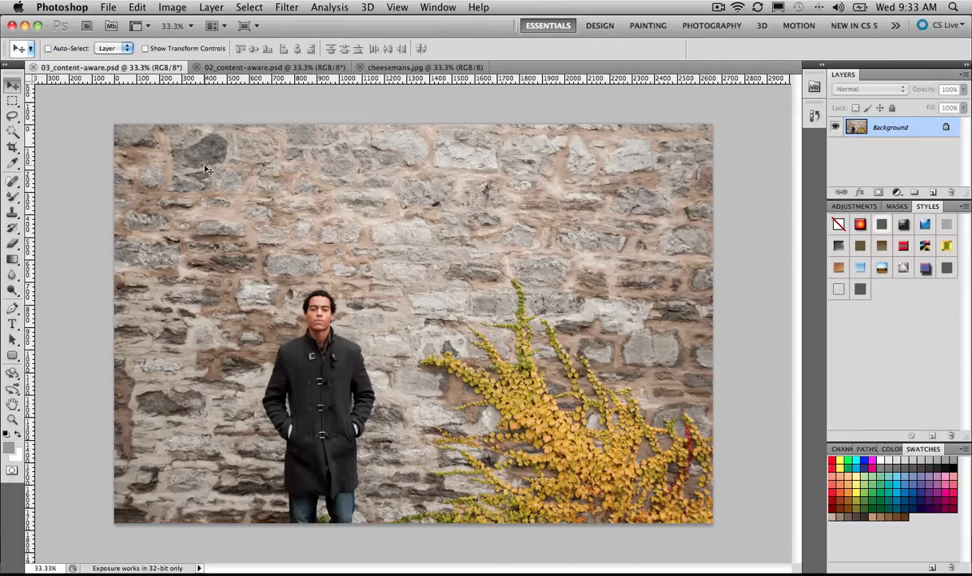
mouse_move(201, 190)
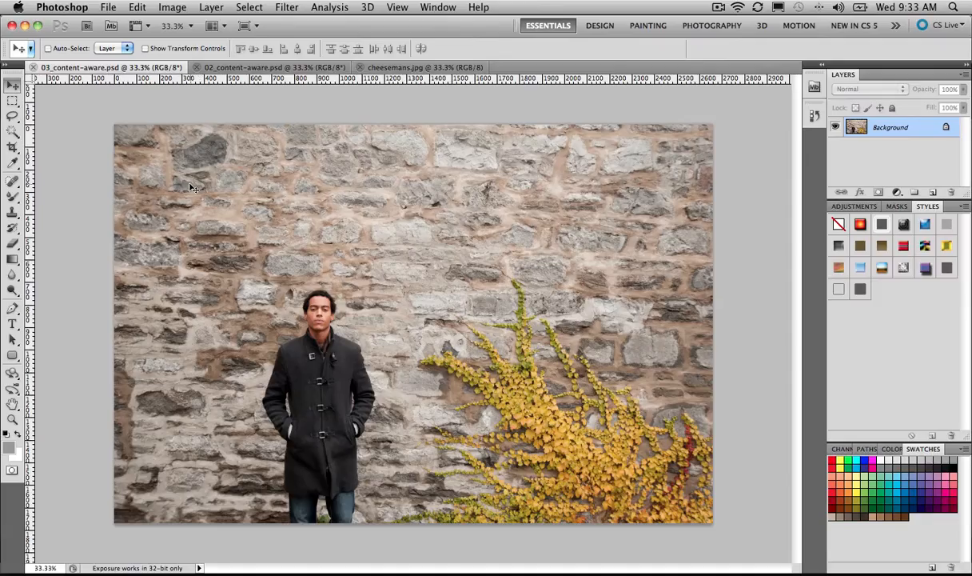
mouse_move(172, 195)
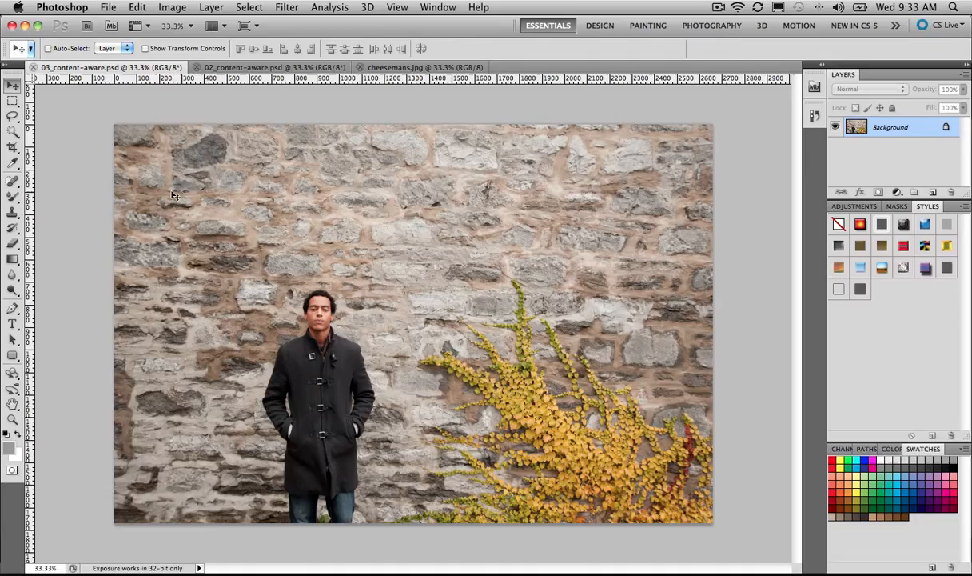
mouse_move(42, 128)
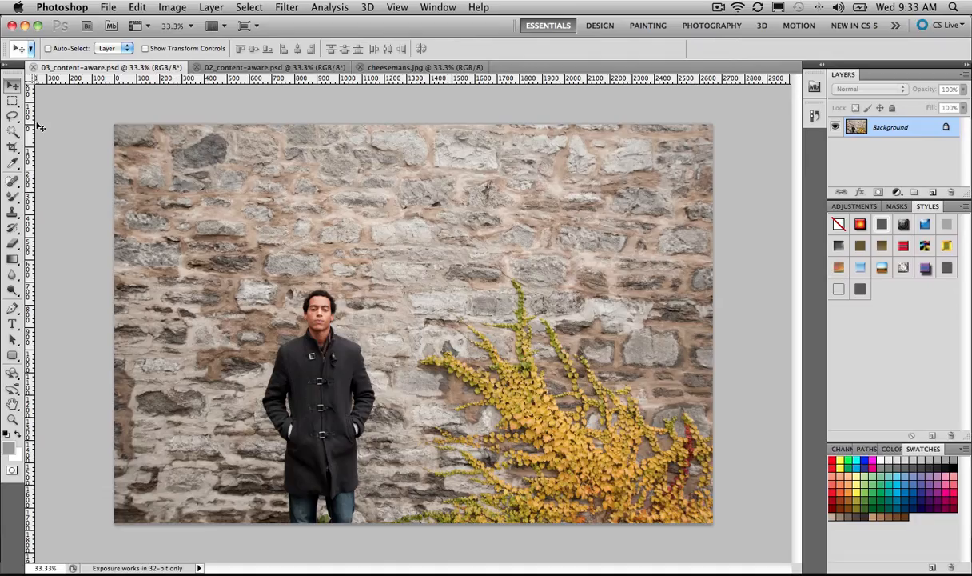
Step: Lasso a loose selection around the man standing against the stone wall
click(11, 105)
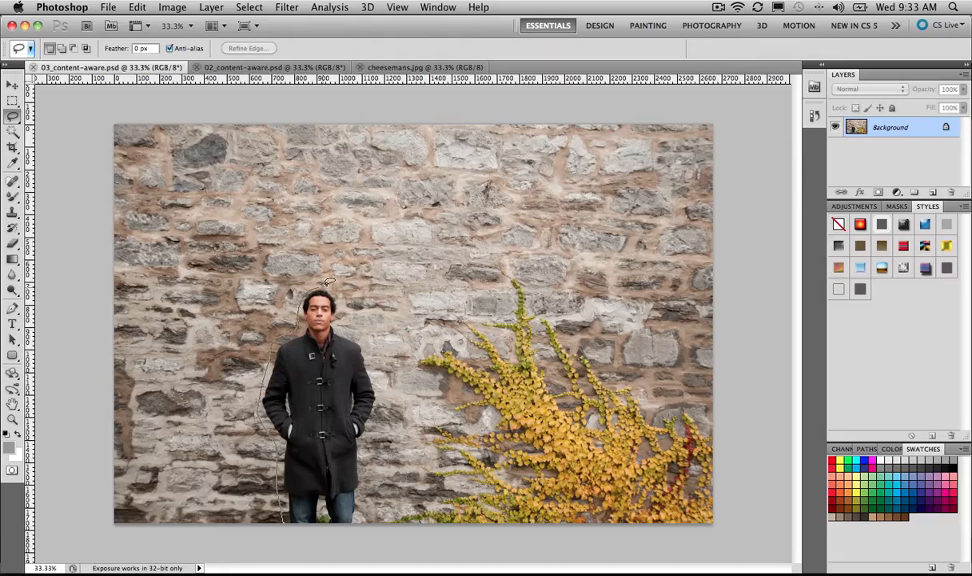
drag(328, 280, 381, 365)
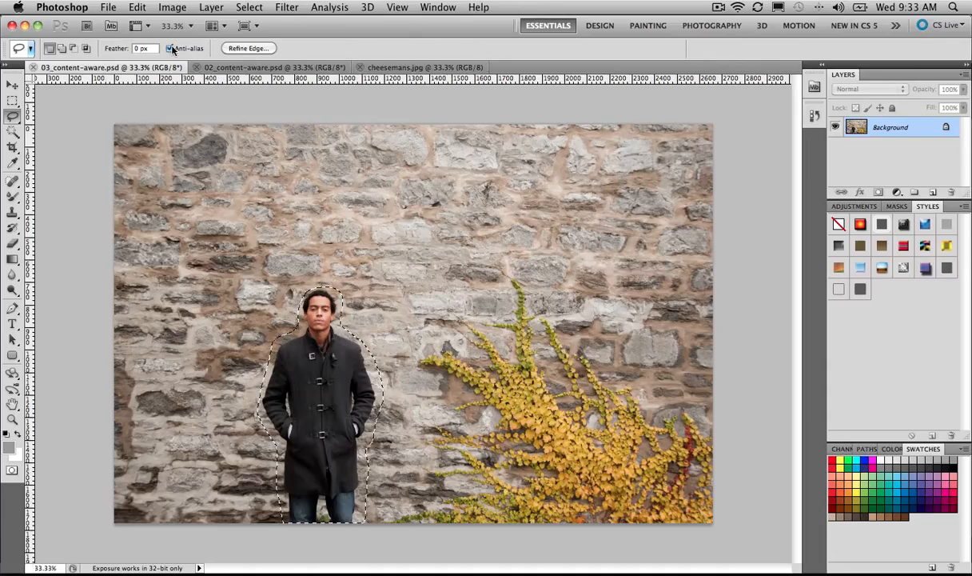
Step: Fill the selection with Content-Aware so matching stonework replaces the man
click(116, 6)
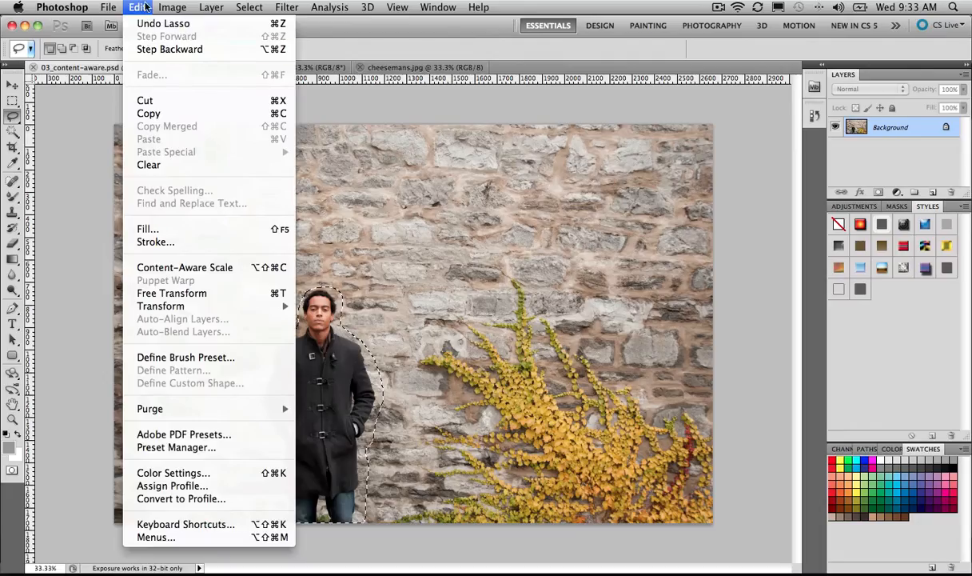
click(147, 229)
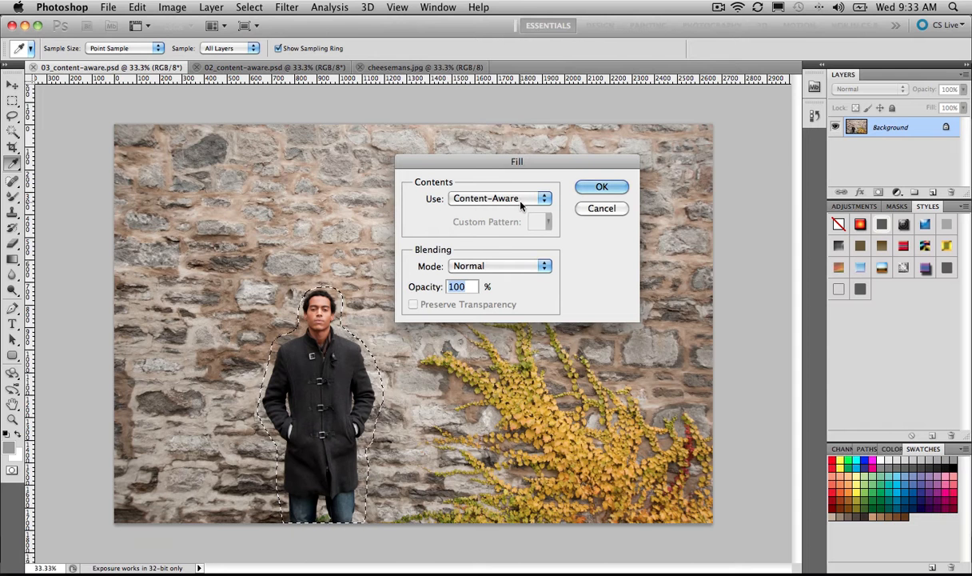
click(497, 198)
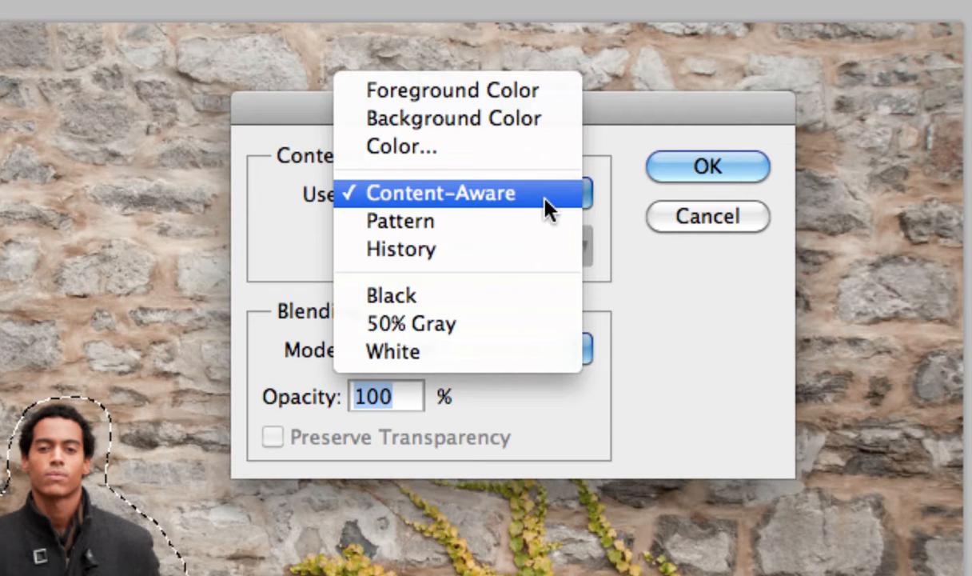
click(441, 193)
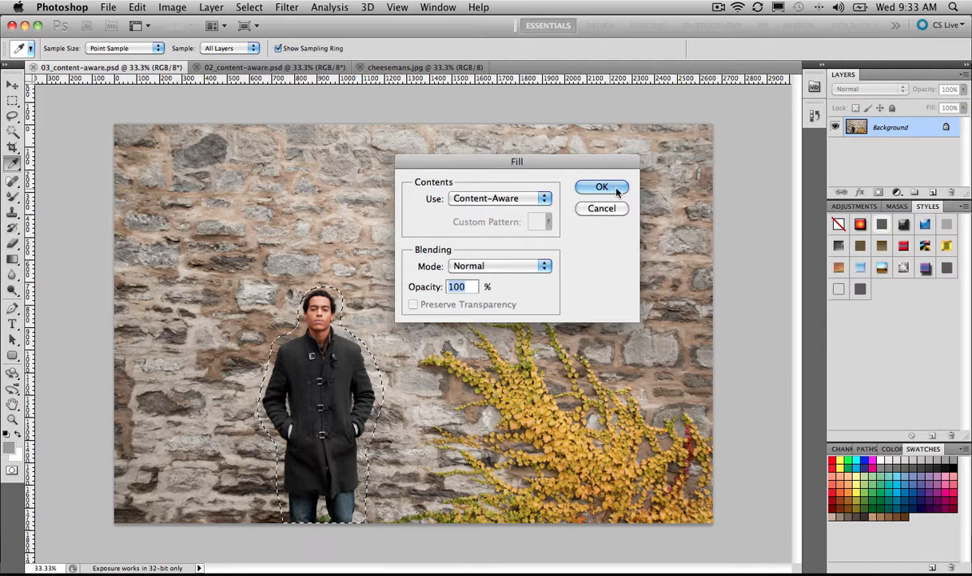
click(601, 186)
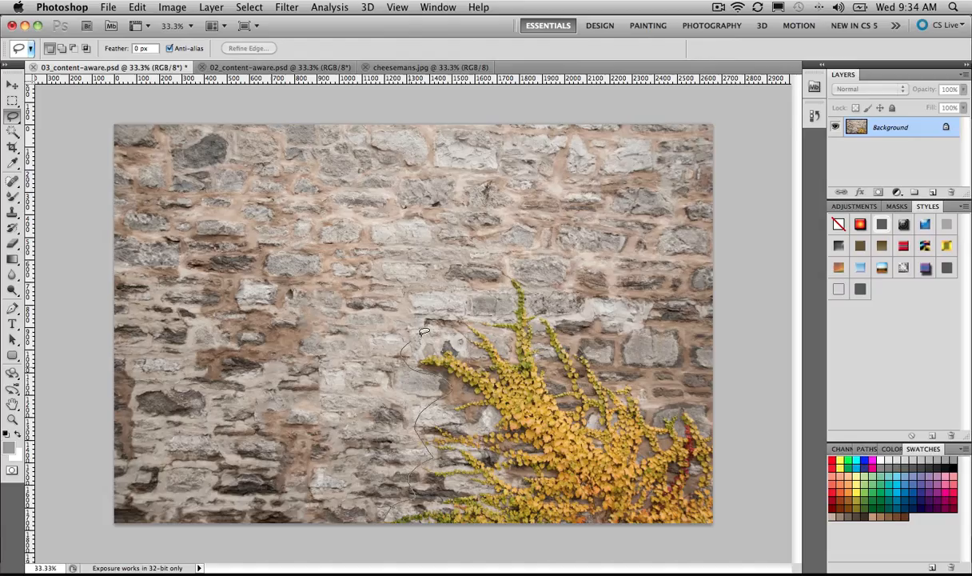
Step: Lasso the yellow vines, content-aware fill them away, then switch to the plaza photo
drag(424, 331, 570, 316)
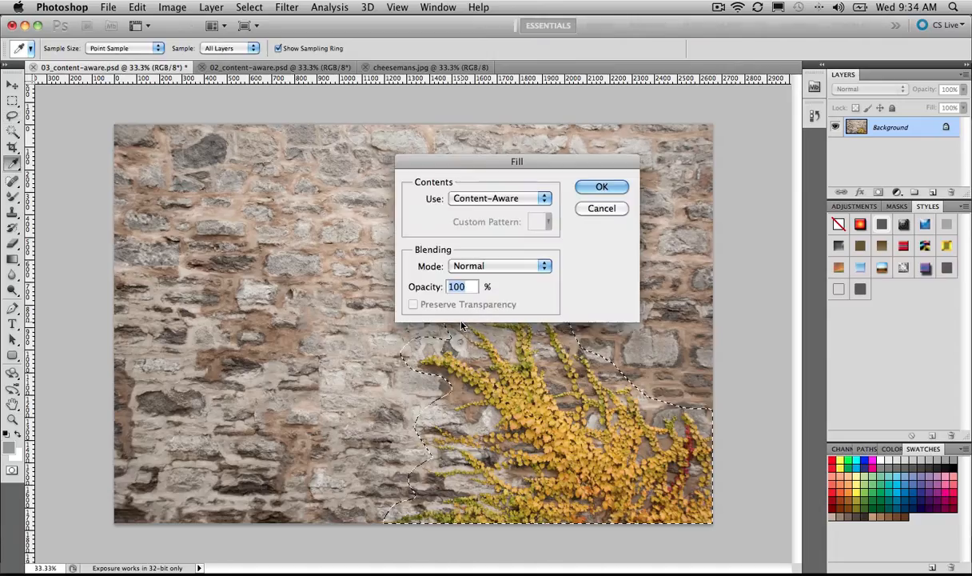
click(601, 186)
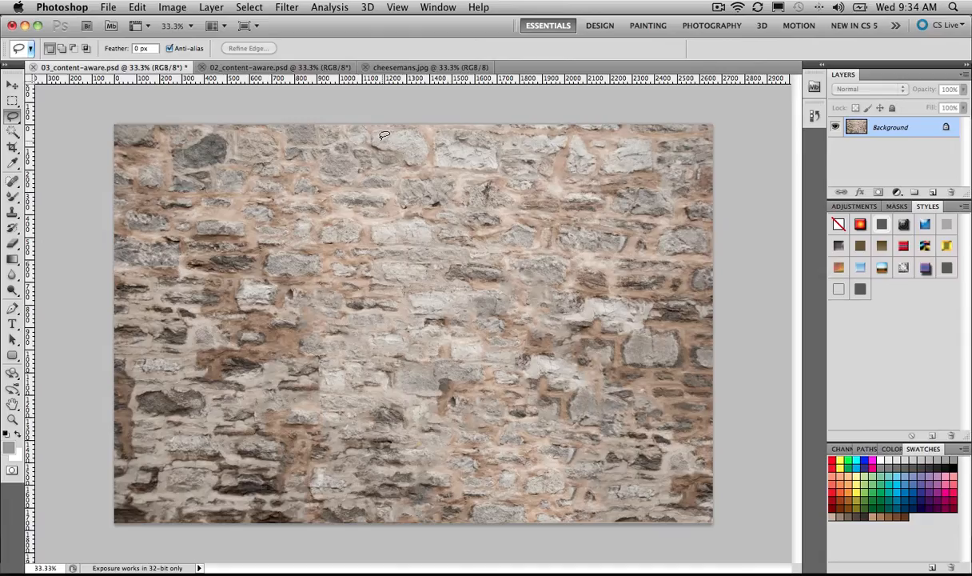
click(285, 67)
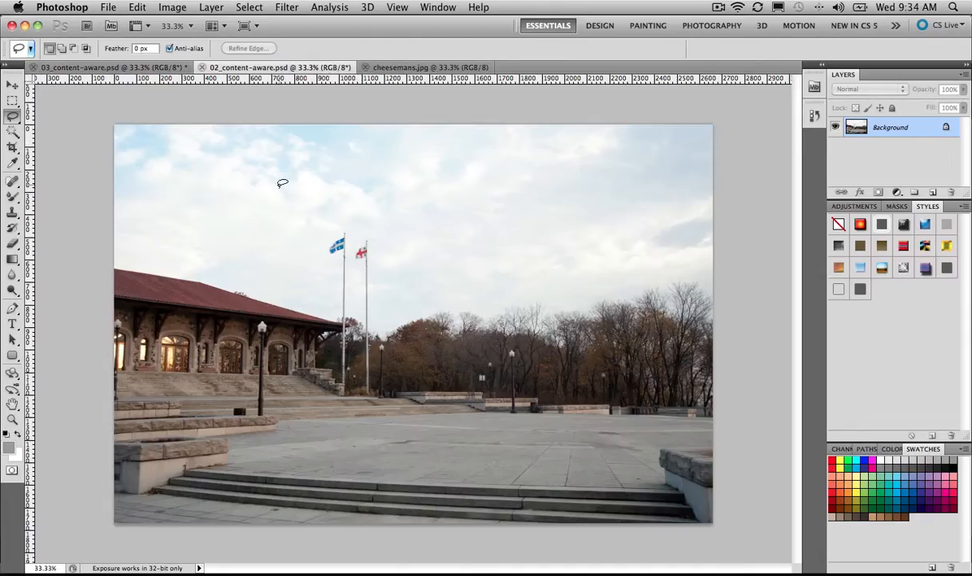
mouse_move(182, 317)
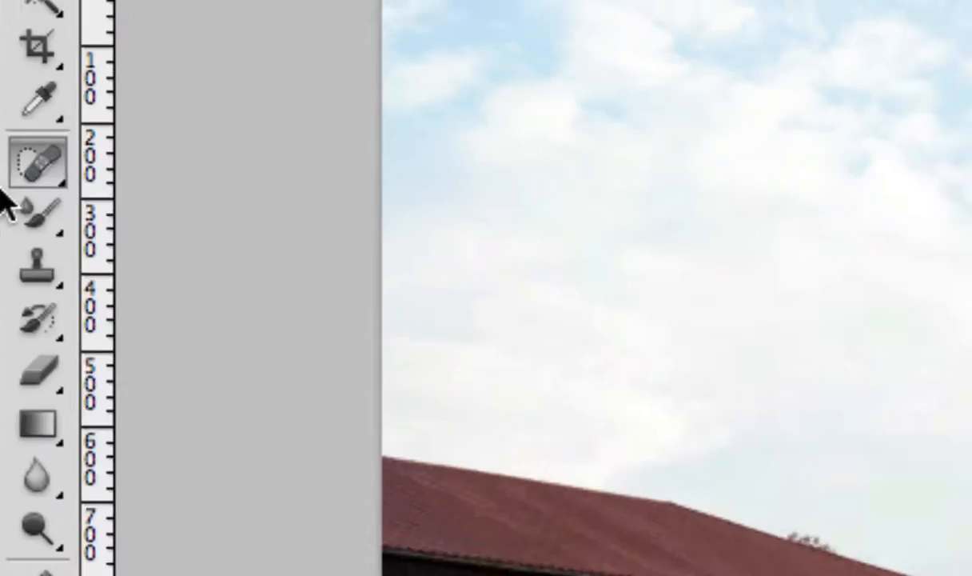
Step: Paint out the red-flag pole with the content-aware Spot Healing Brush
click(35, 160)
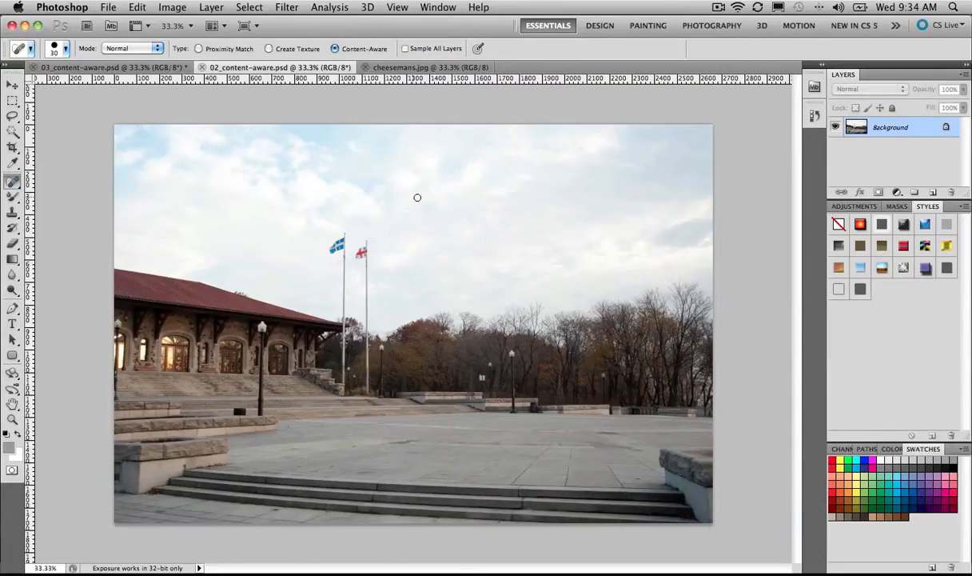
mouse_move(426, 236)
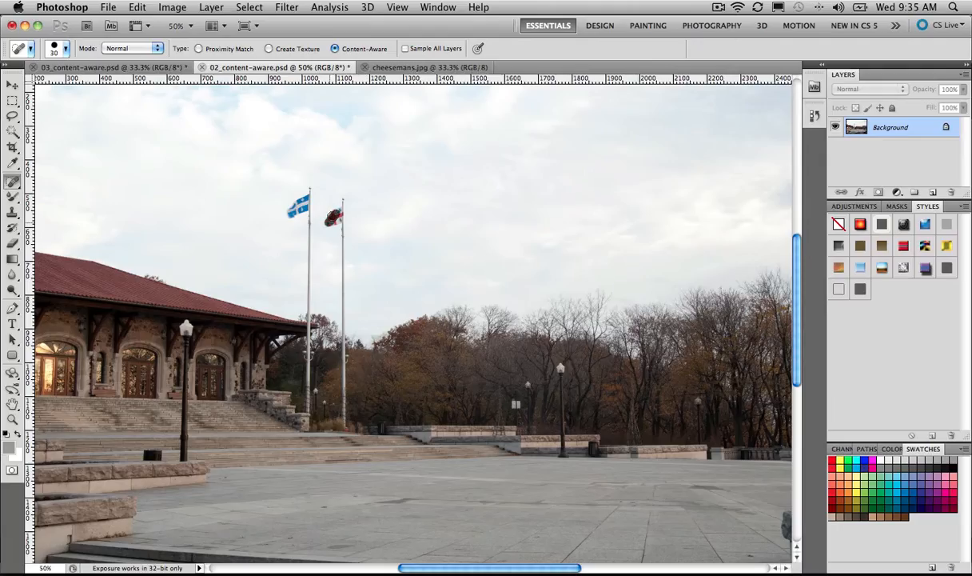
drag(339, 216, 339, 285)
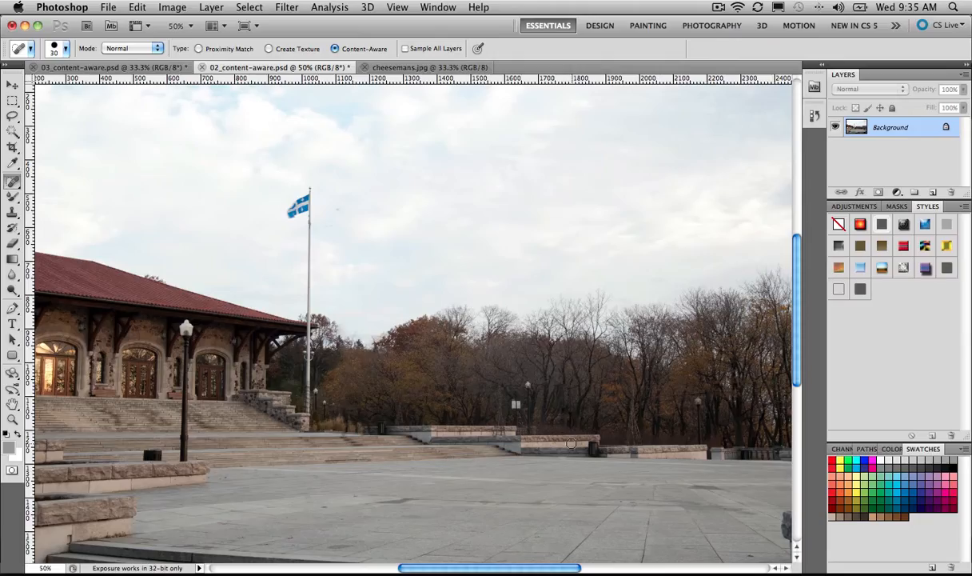
mouse_move(185, 326)
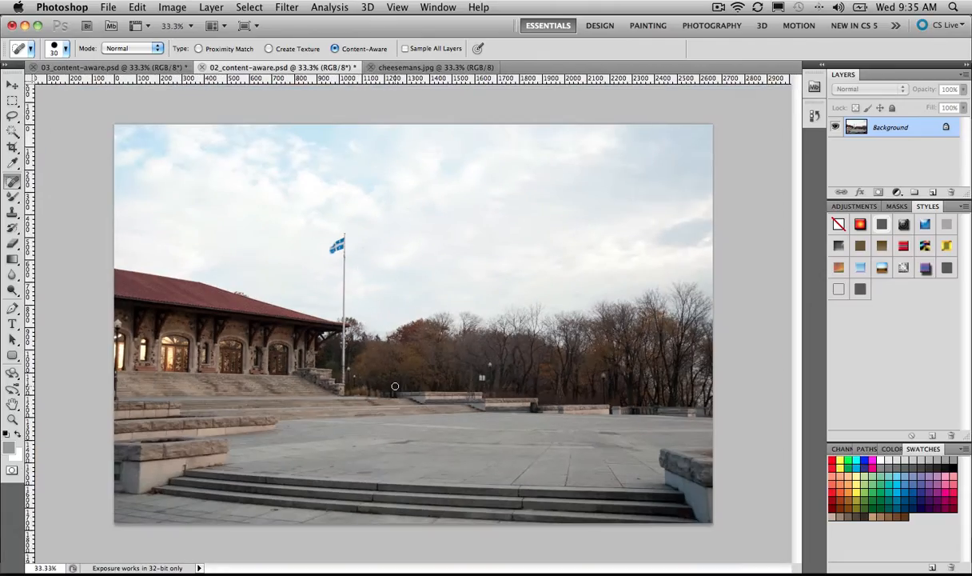
mouse_move(401, 189)
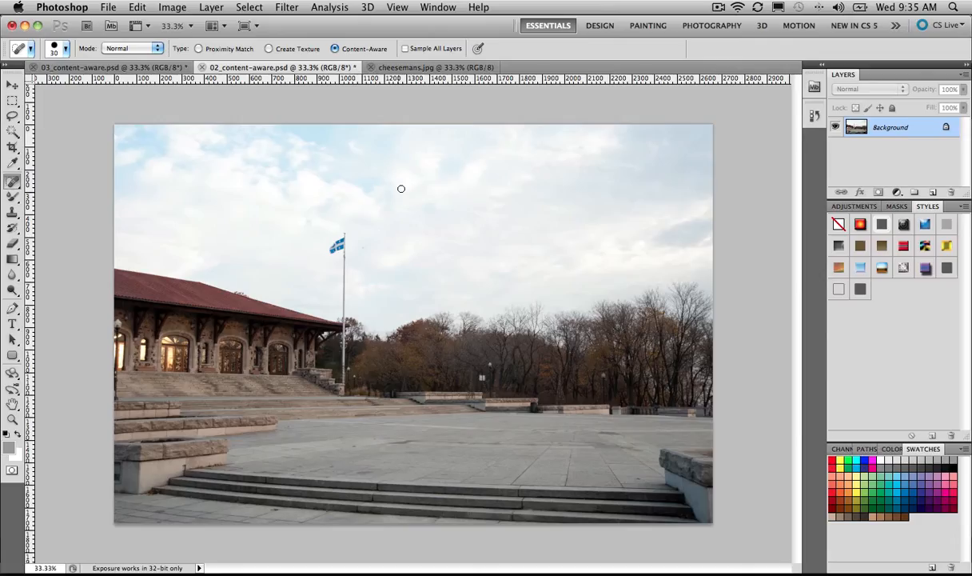
mouse_move(150, 284)
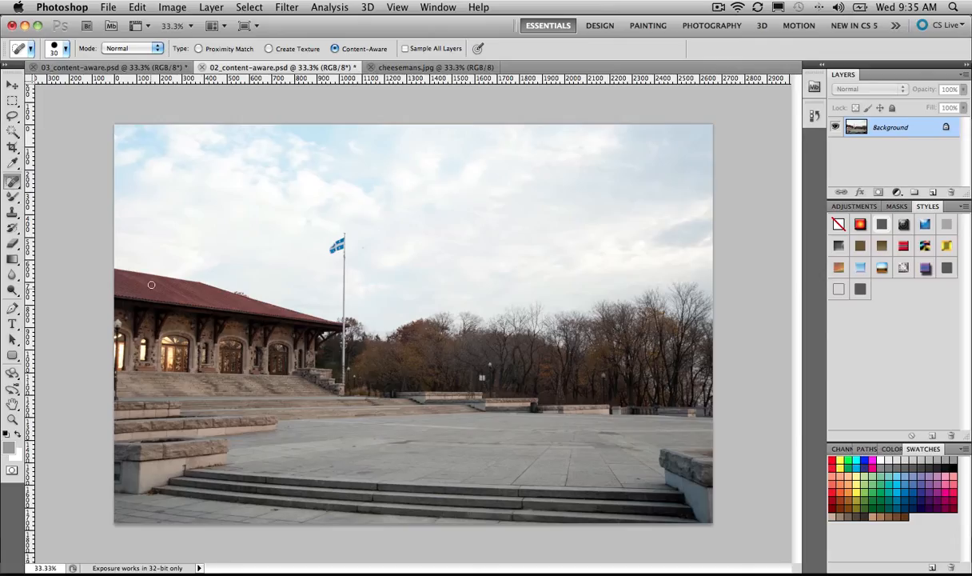
mouse_move(171, 328)
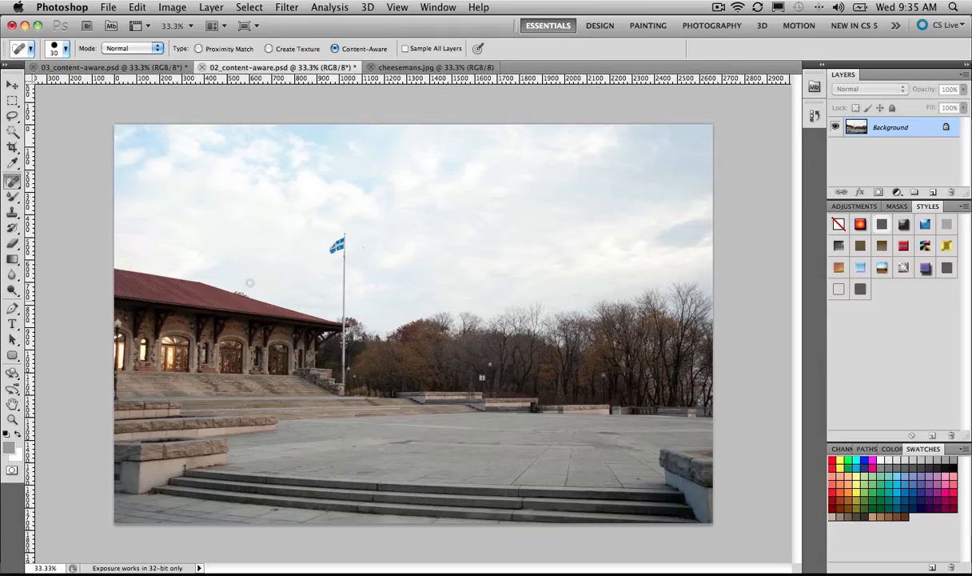
mouse_move(231, 361)
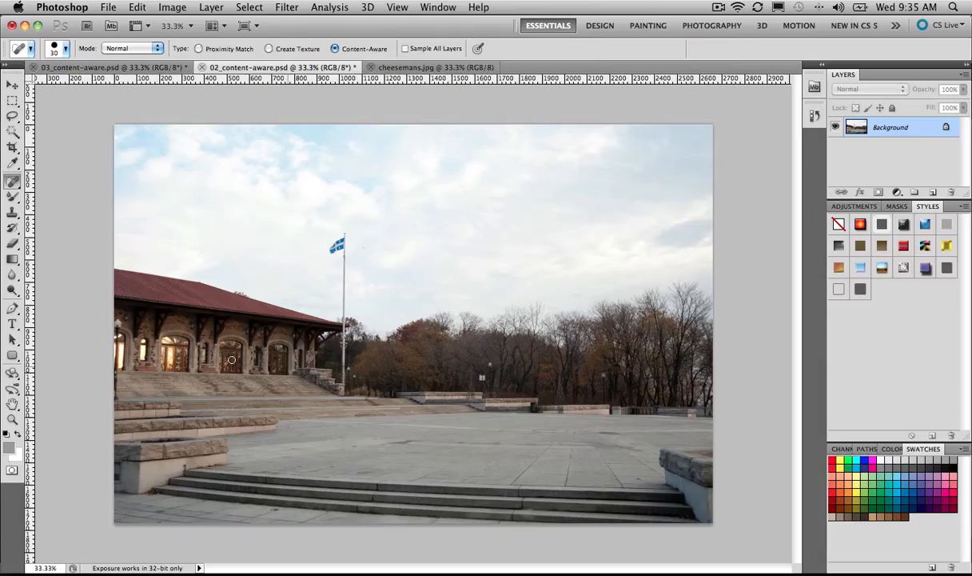
Step: Switch to the cheesemans.jpg panorama photo
click(424, 68)
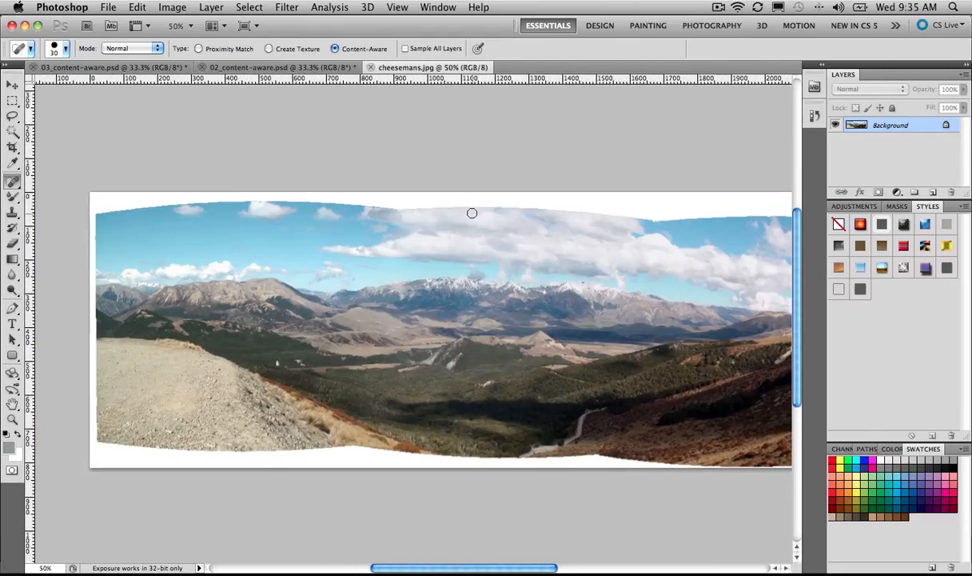
mouse_move(439, 241)
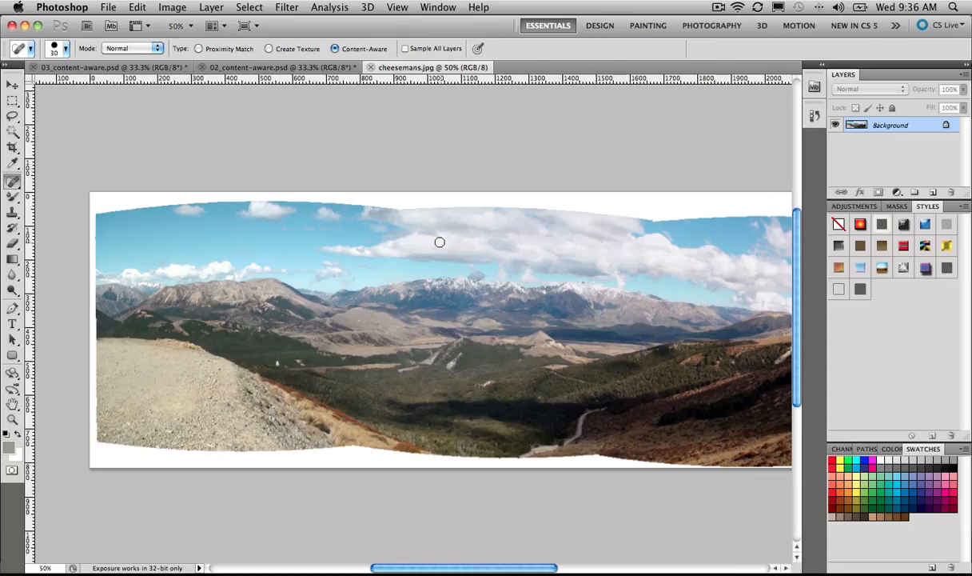
mouse_move(115, 199)
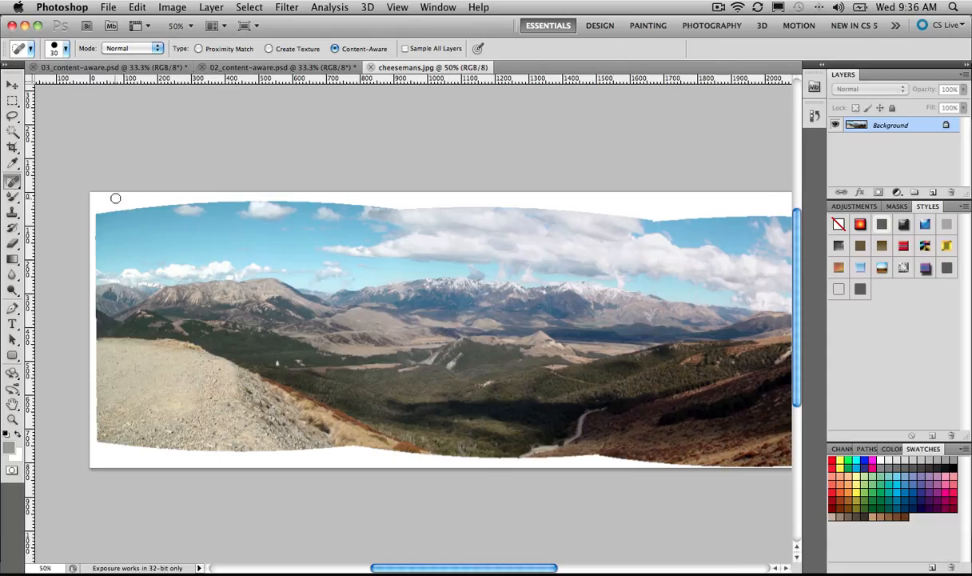
mouse_move(101, 205)
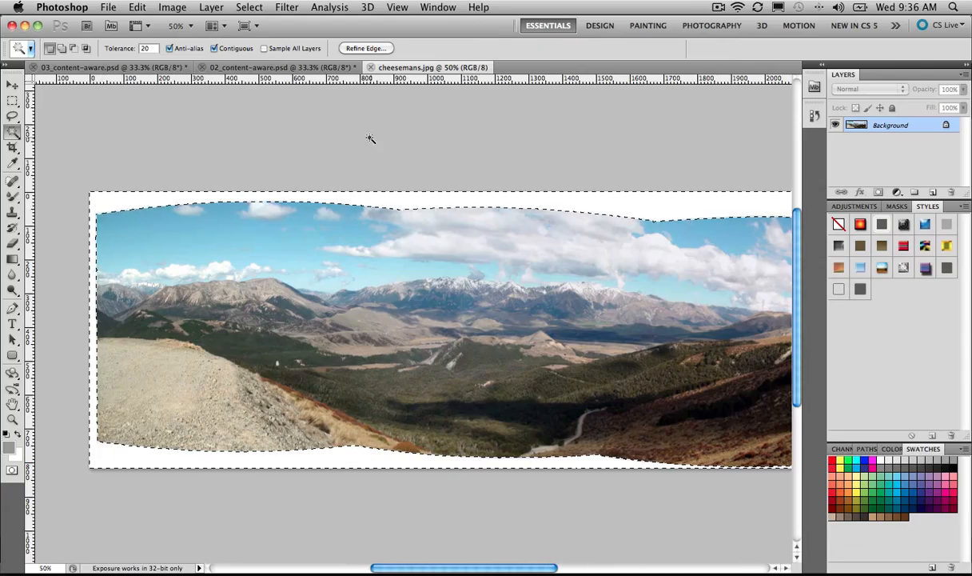
Step: Expand the white-edge selection by 2 pixels and content-aware fill the borders
click(249, 6)
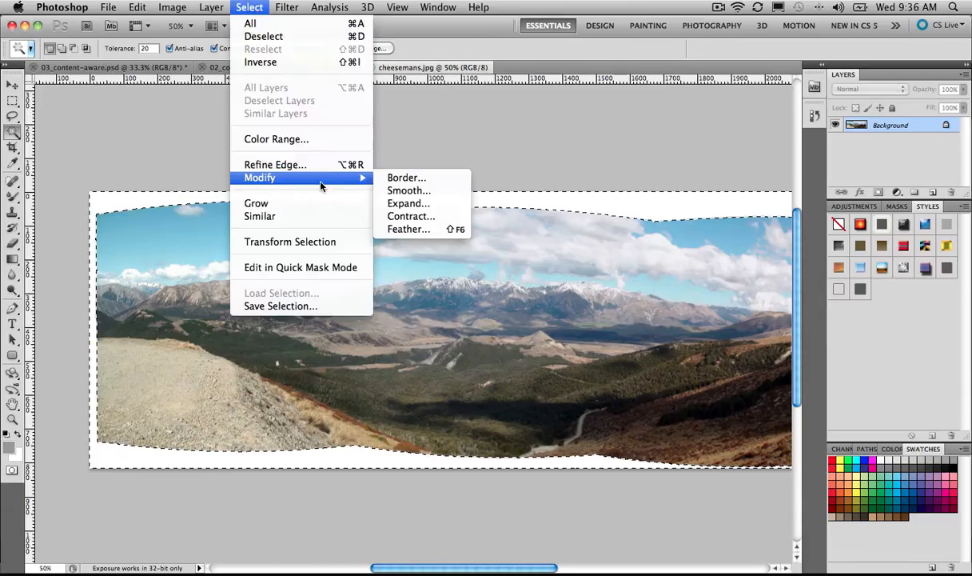
click(409, 203)
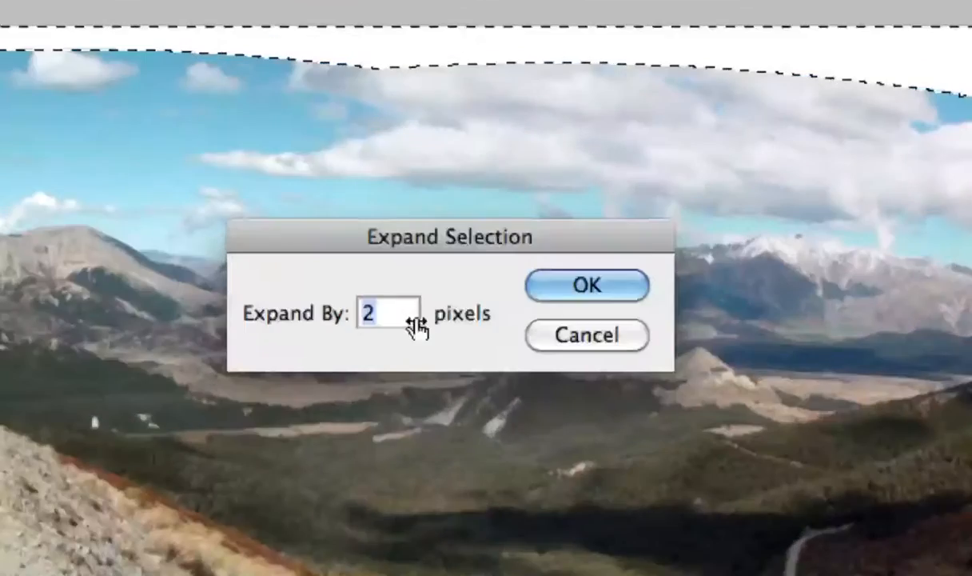
click(585, 284)
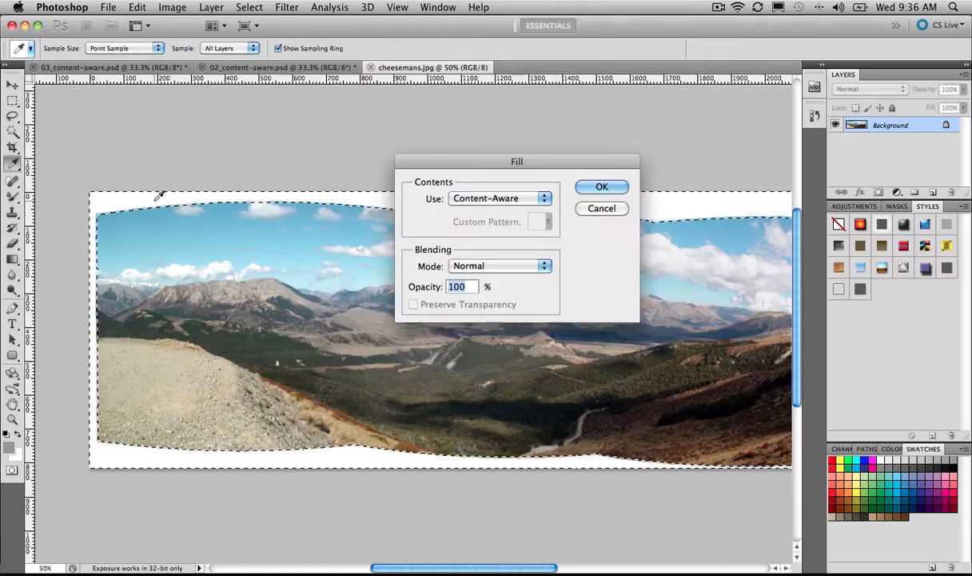
click(602, 185)
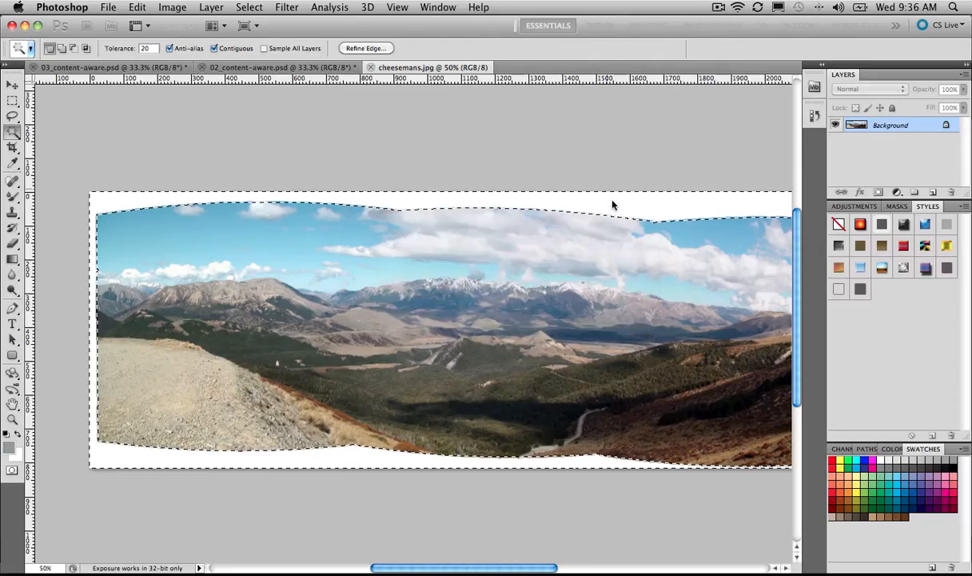